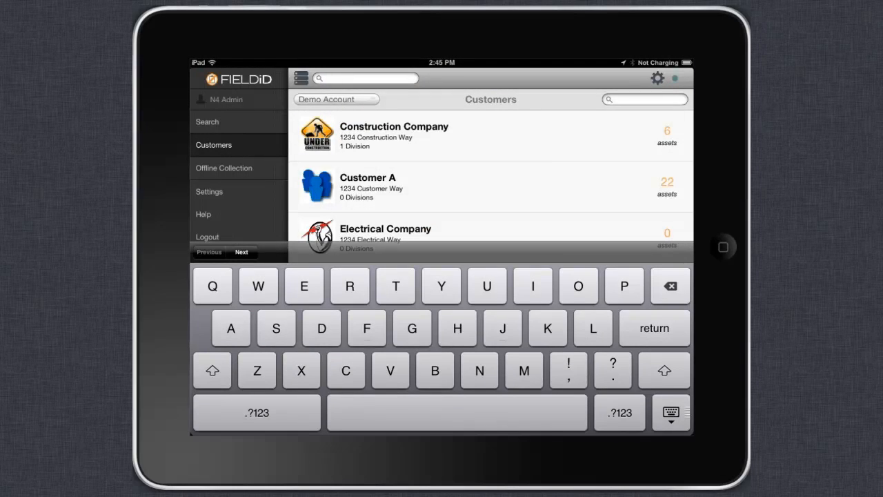
# - Search for serial Q176881 to open the Fall Arrest Harness asset
pyautogui.write('q')
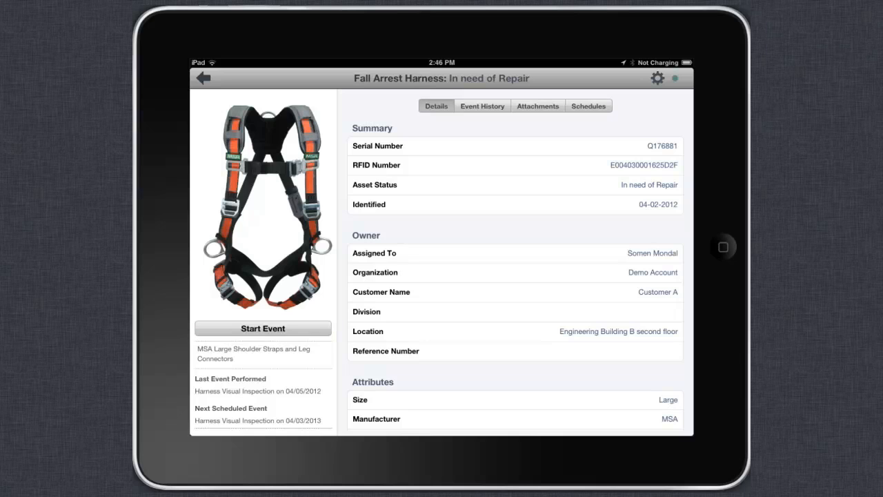
# - Start a Harness Visual Inspection event on the fall arrest harness
pyautogui.click(262, 328)
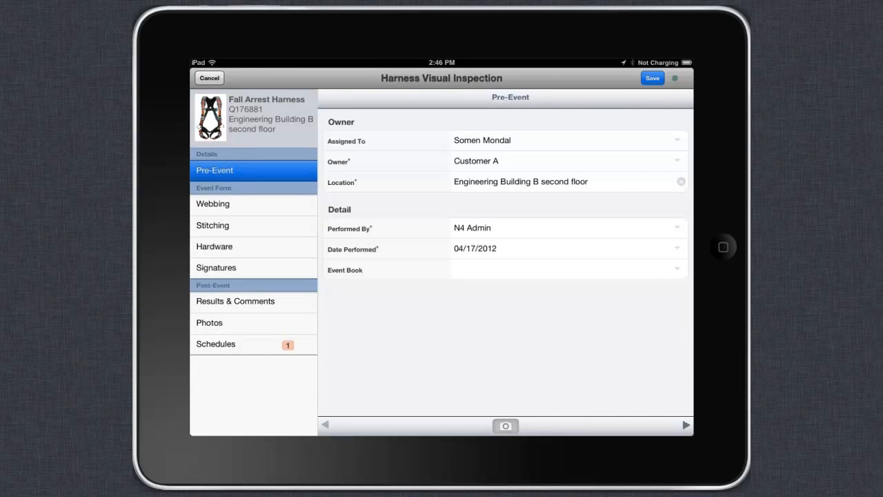
# - Fail D-Rings condition and Modifications by user, setting Broken fibers/cracks to N/A
pyautogui.click(212, 203)
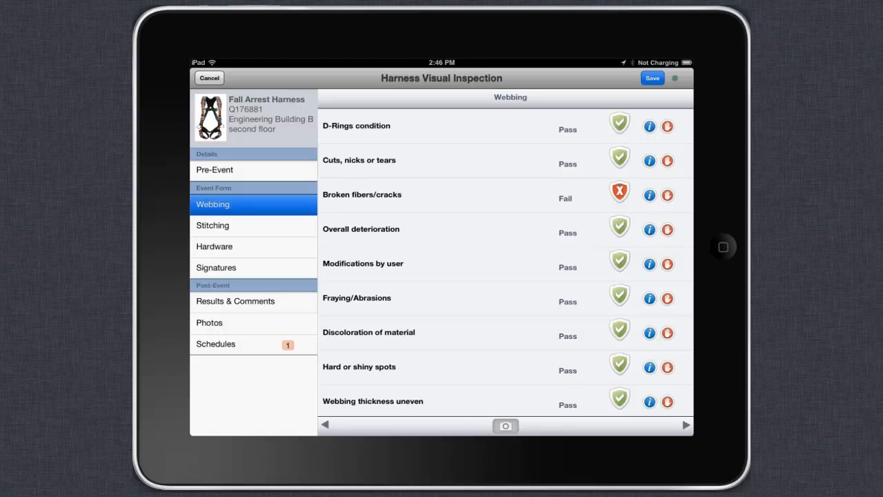
pyautogui.click(619, 195)
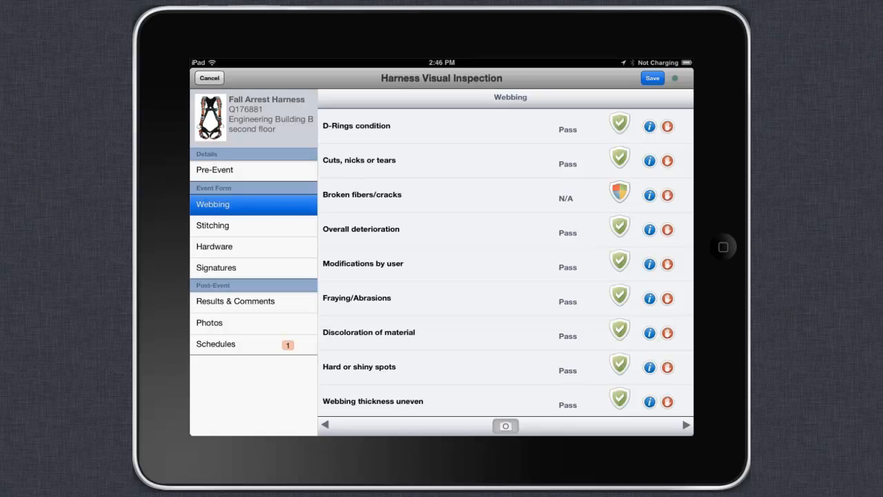
pyautogui.click(619, 264)
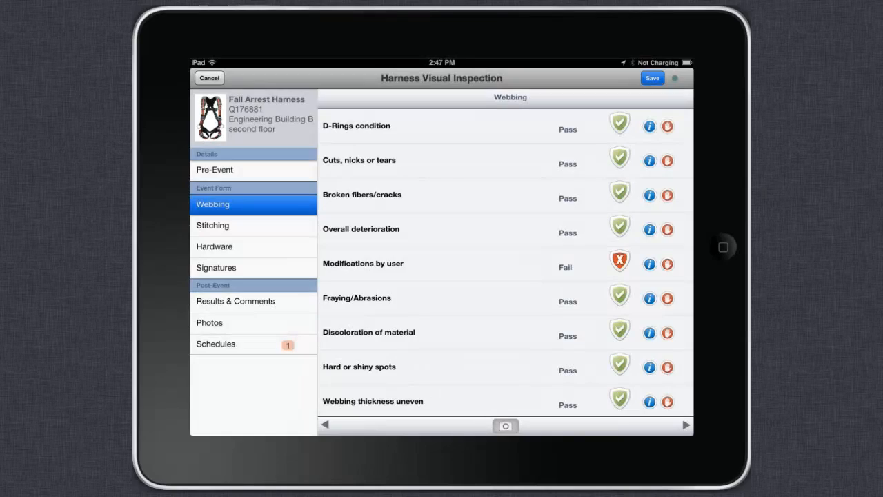
pyautogui.click(618, 124)
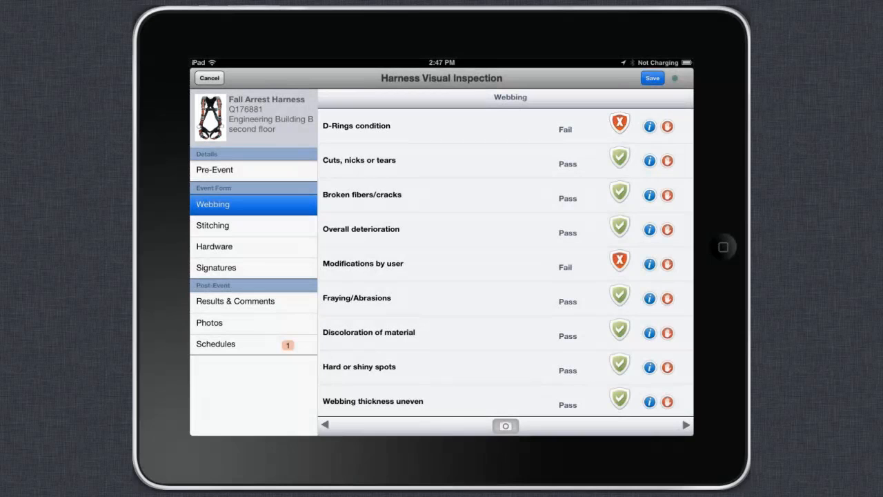
pyautogui.click(649, 125)
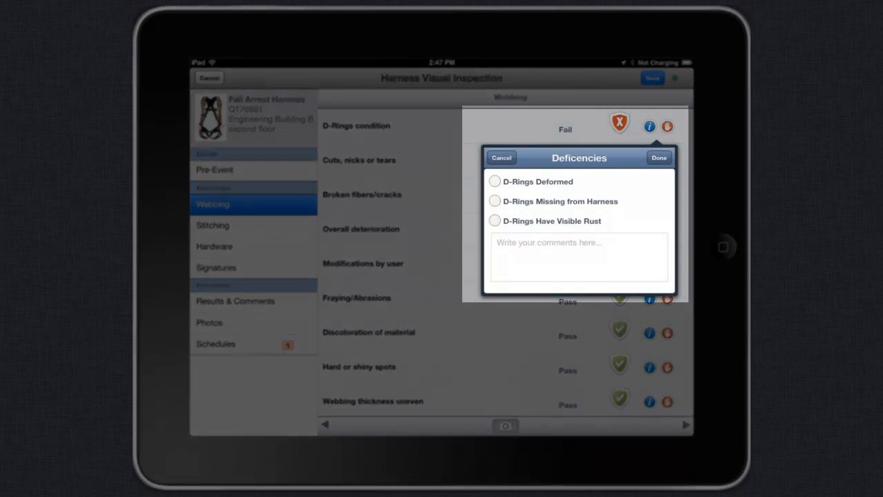
# - Flag visible rust on the D-Rings and add the supervisor signature
pyautogui.click(495, 220)
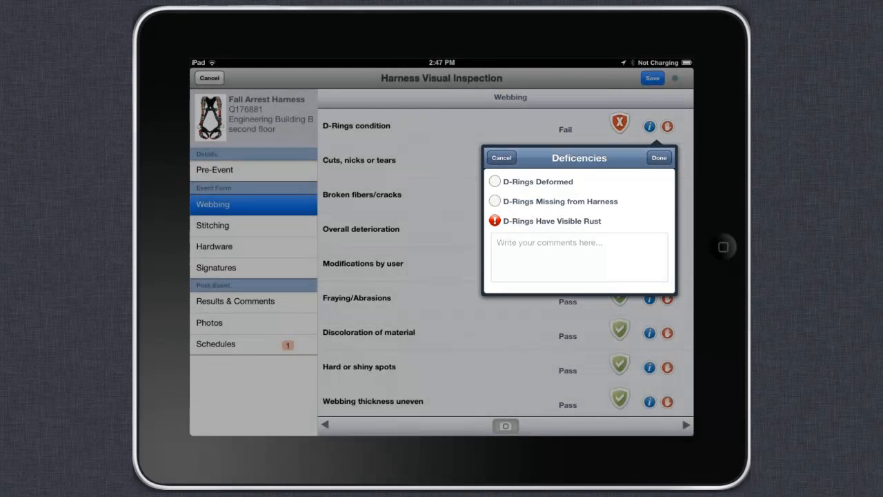
pyautogui.click(216, 268)
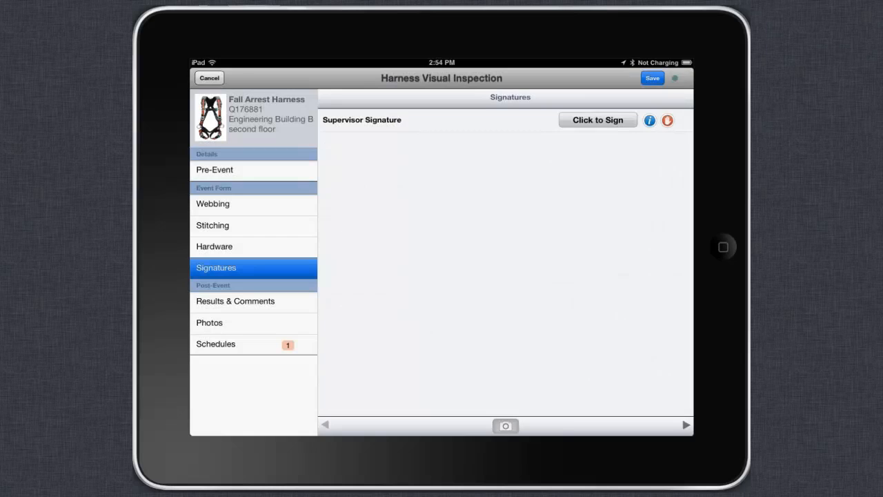
pyautogui.click(597, 119)
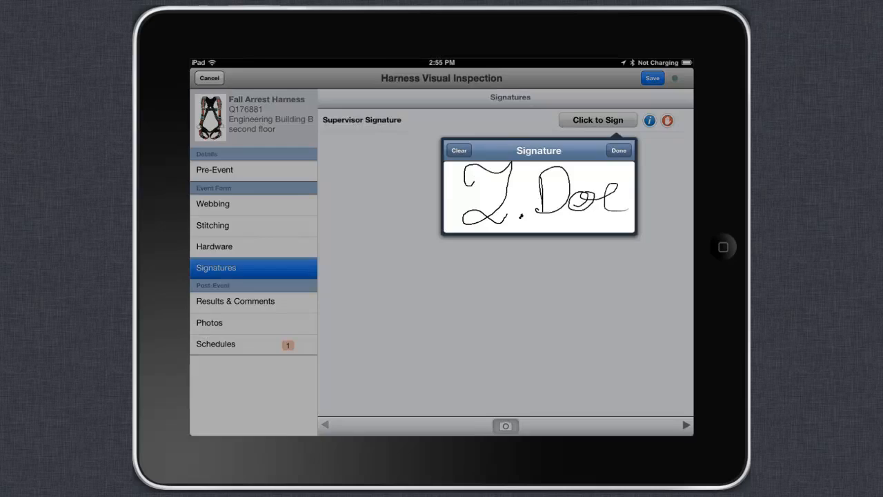
pyautogui.click(209, 322)
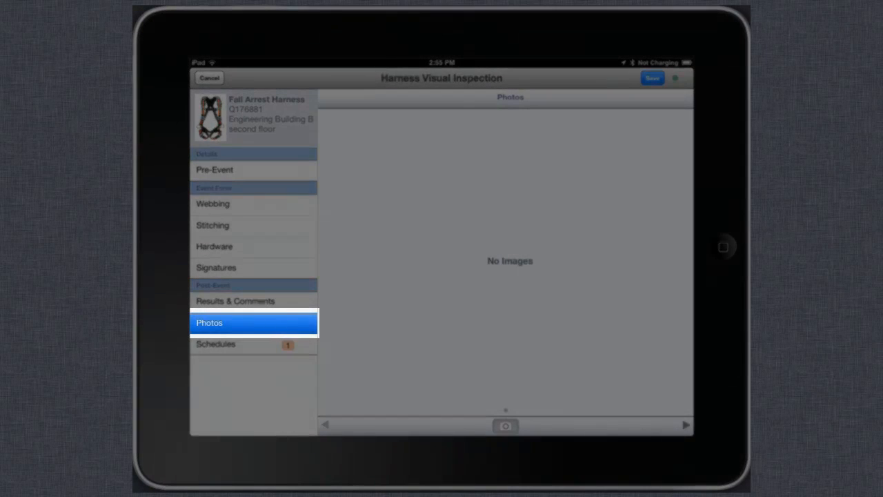
# - Attach a harness photo captioned 'failed d rings'
pyautogui.click(505, 425)
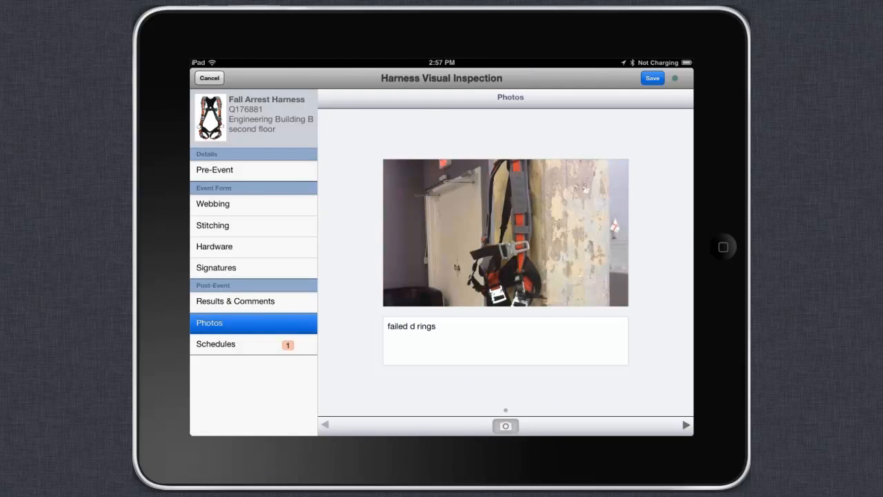
pyautogui.click(235, 301)
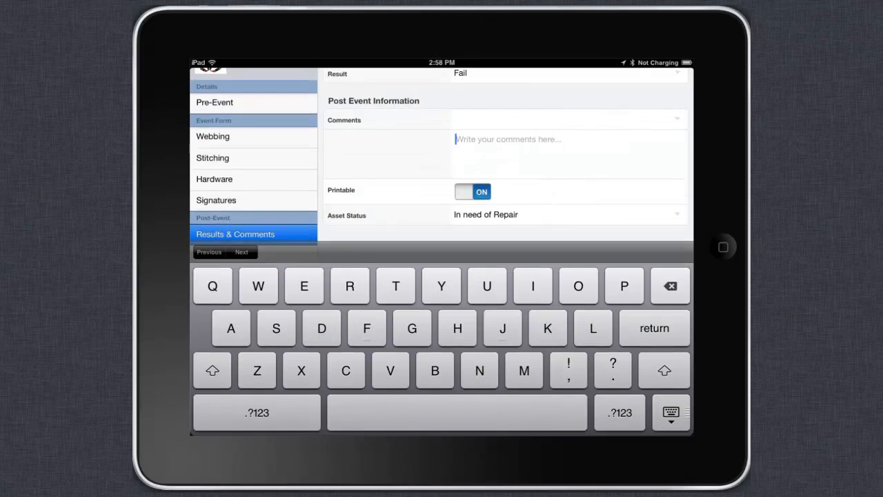
# - Comment 'd rings have failed', set asset status to Destroyed, and save
pyautogui.write('d rings have failed')
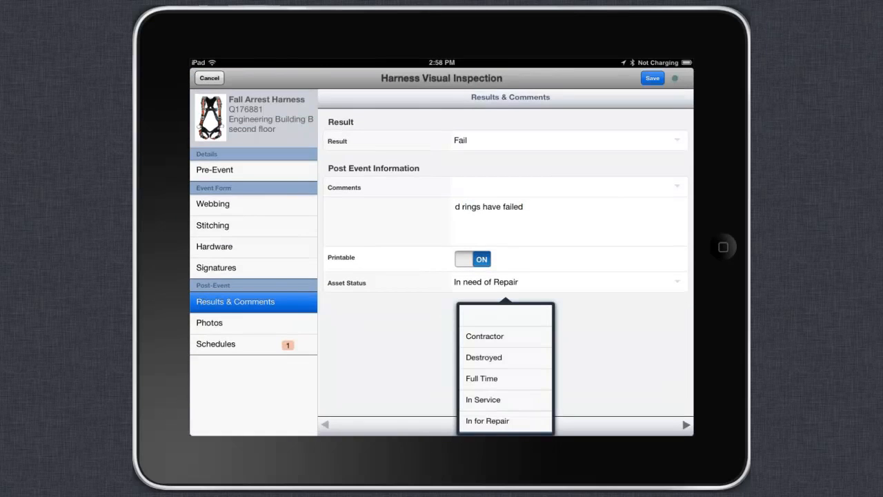
pyautogui.click(483, 357)
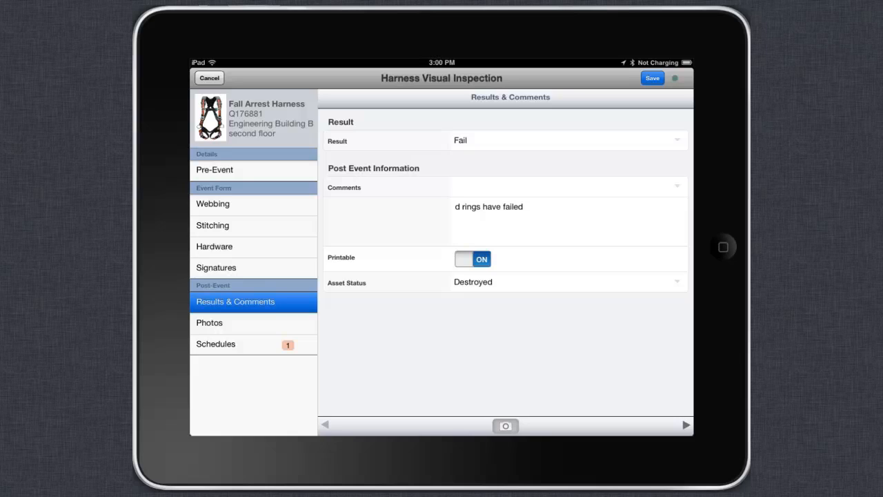
pyautogui.click(651, 77)
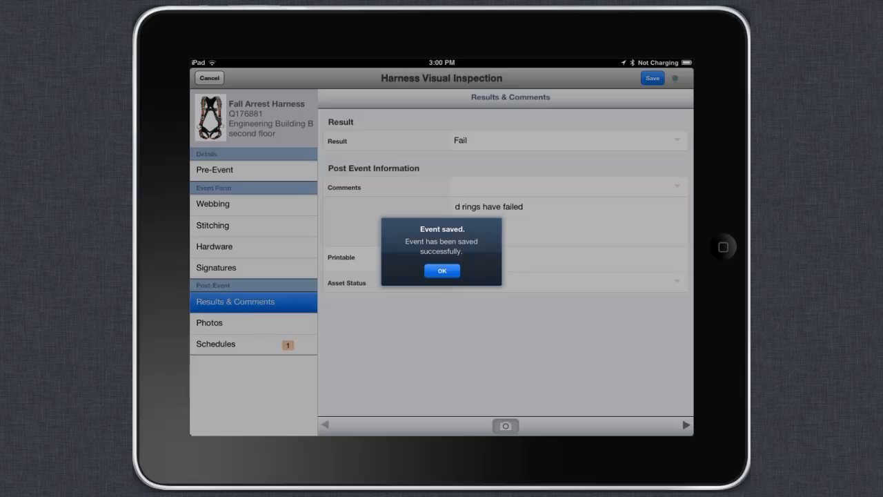
# - Dismiss the Event saved alert and check the sync status
pyautogui.click(441, 270)
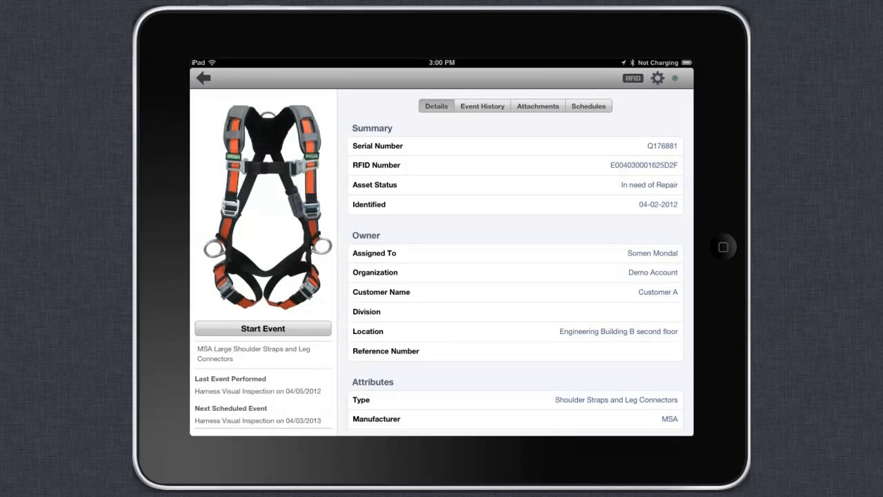
pyautogui.click(656, 78)
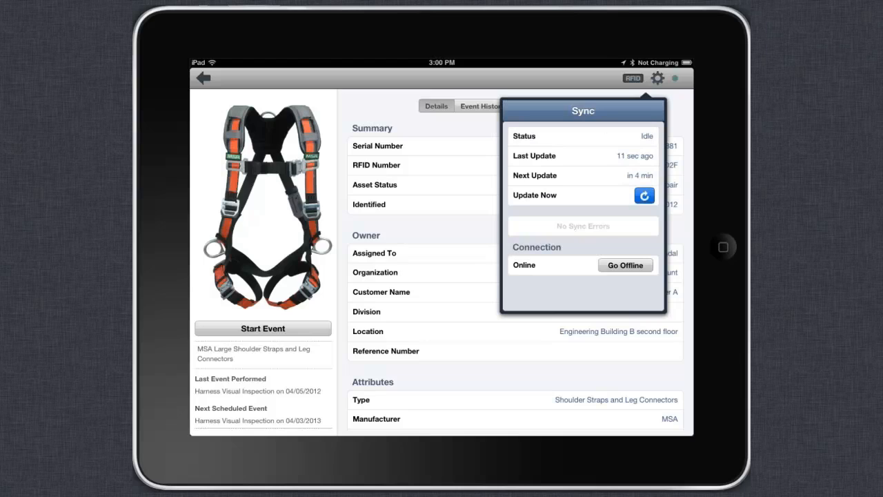